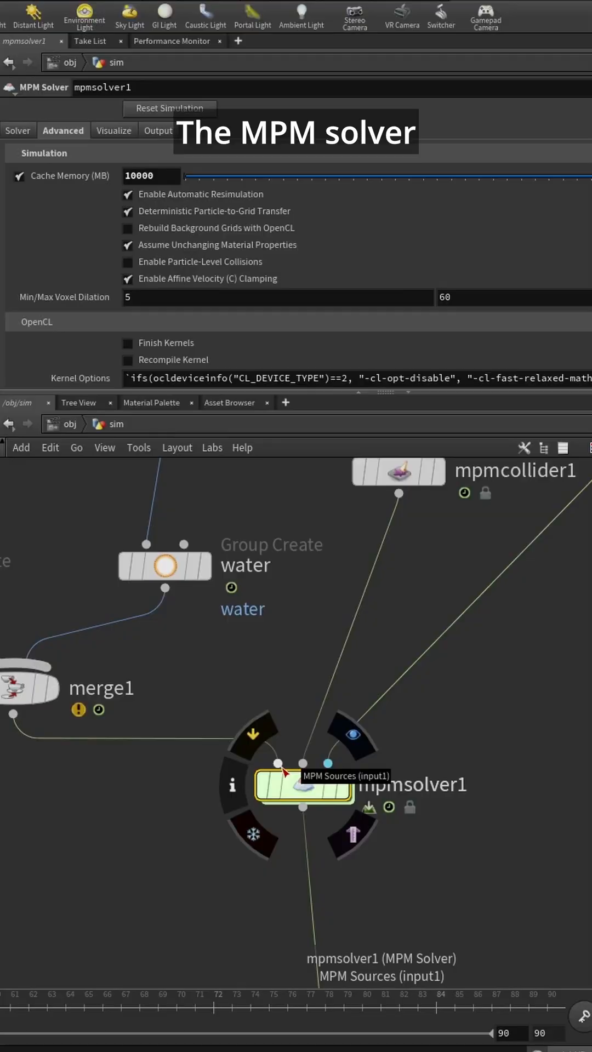
pyautogui.moveTo(328, 763)
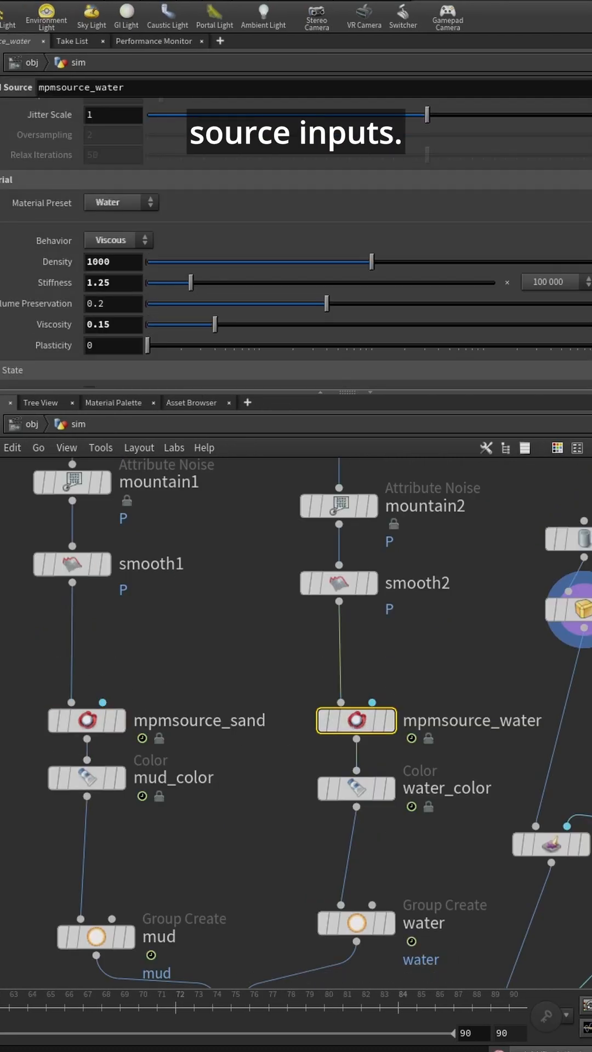
pyautogui.click(414, 670)
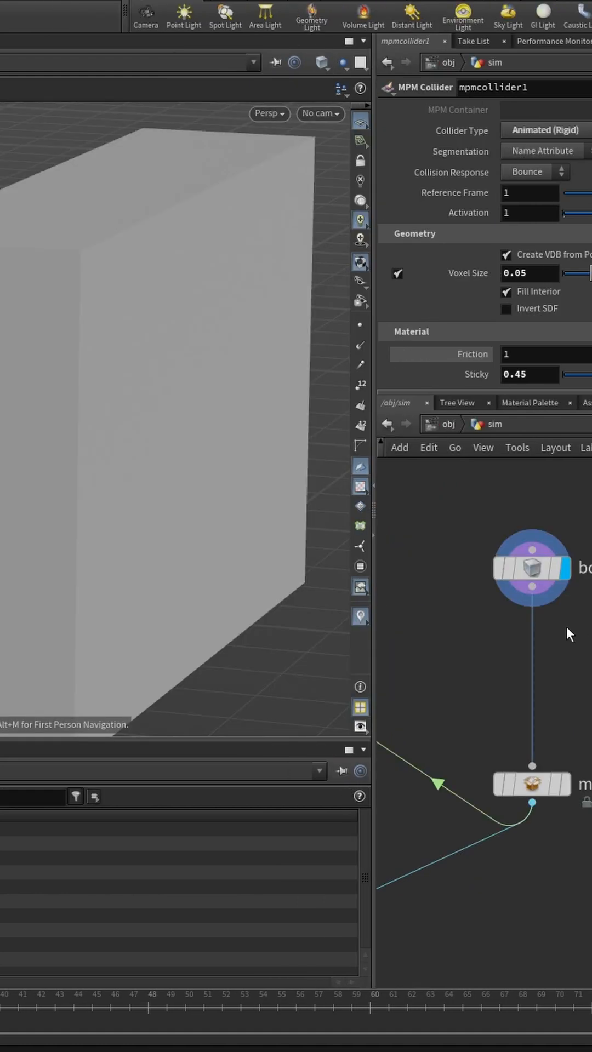
pyautogui.click(531, 568)
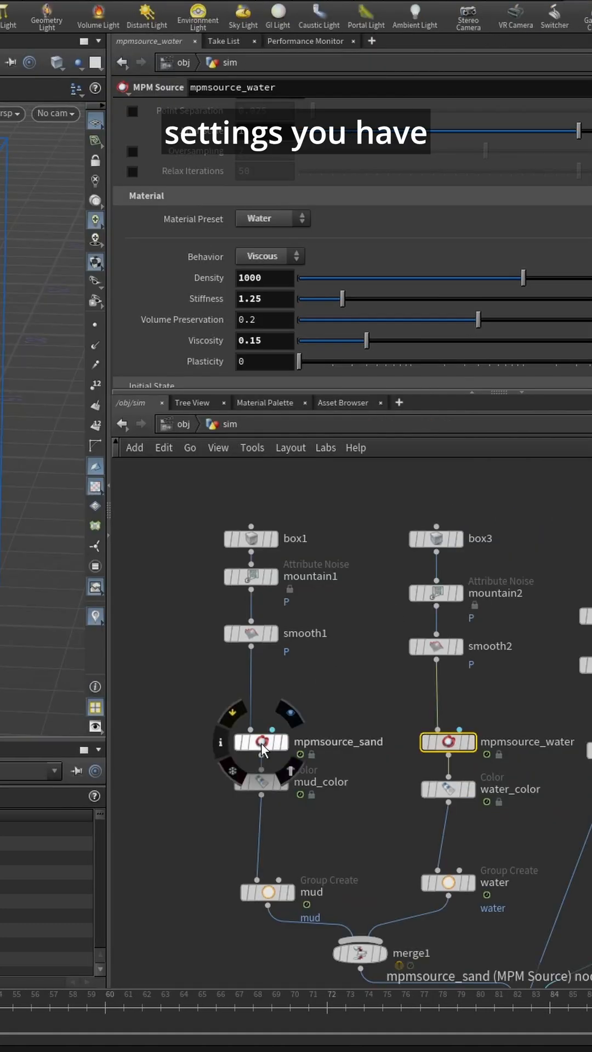
# Inspect mpmsource_sand's Sand preset material, then show mpmcollider1's friction and stickiness settings
pyautogui.click(261, 742)
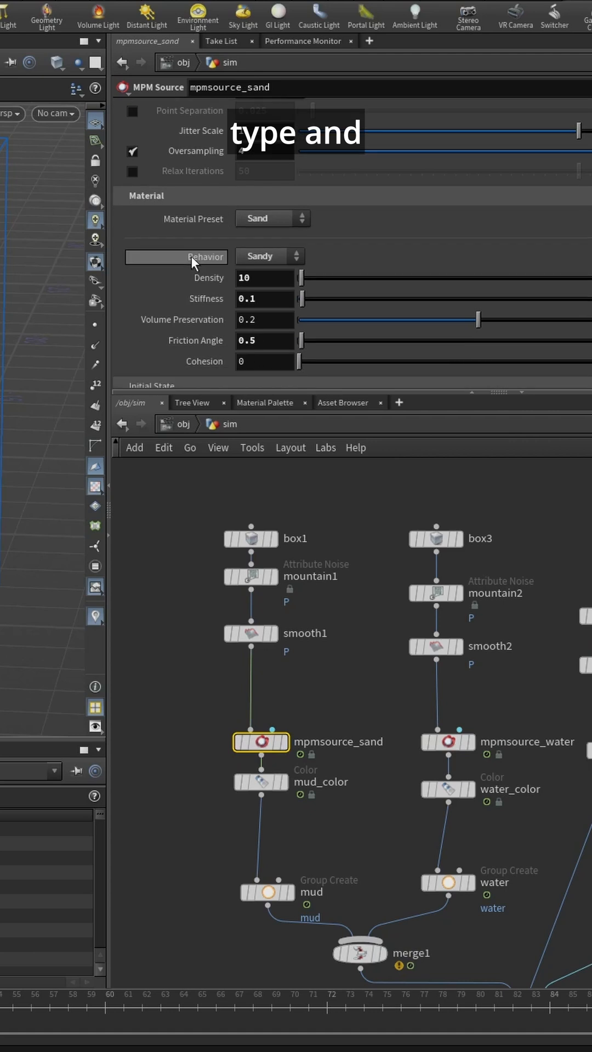
pyautogui.click(272, 218)
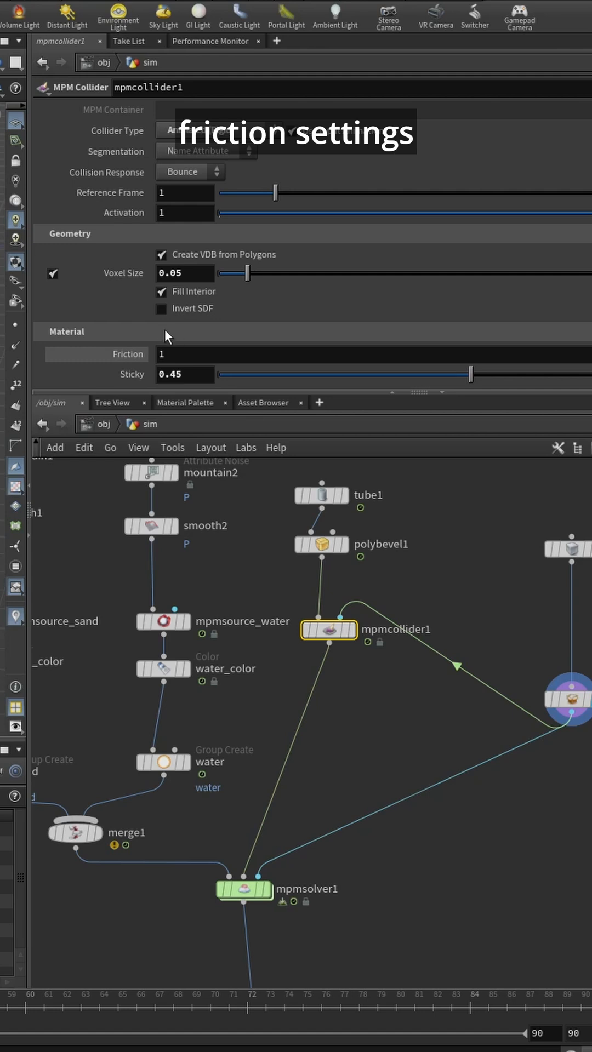
# Review particlefluidsurface1 inside water_mesh and scrub the water-and-sand splash to about frame 28
pyautogui.scroll(-3)
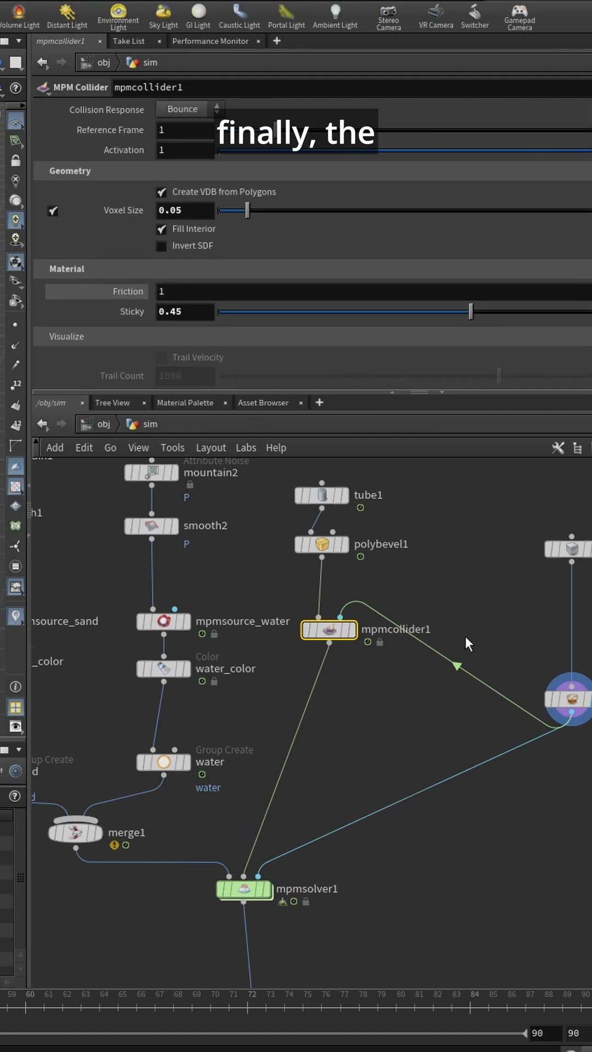
pyautogui.click(570, 698)
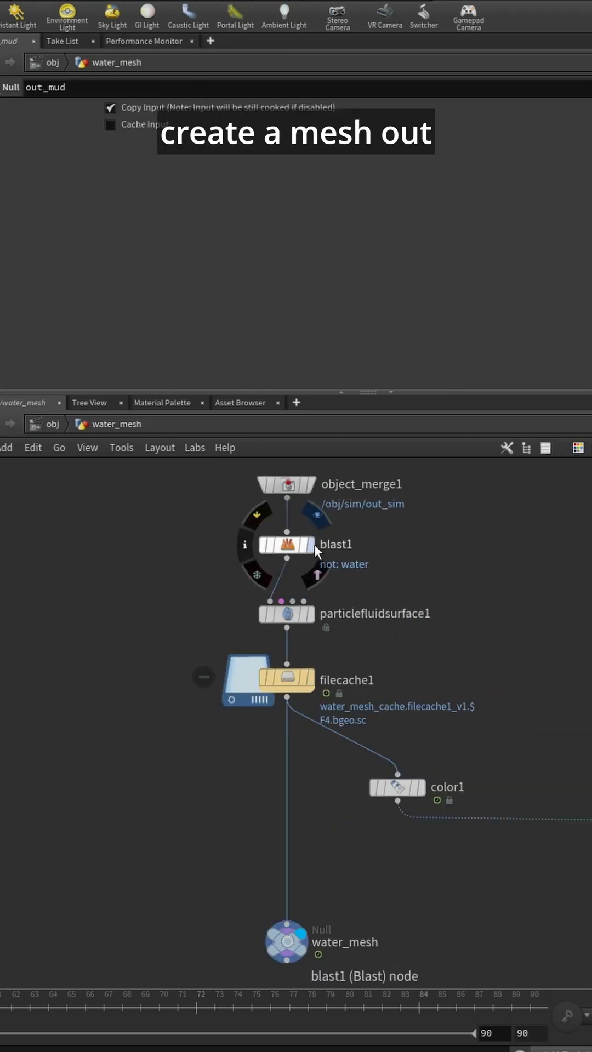
pyautogui.click(286, 614)
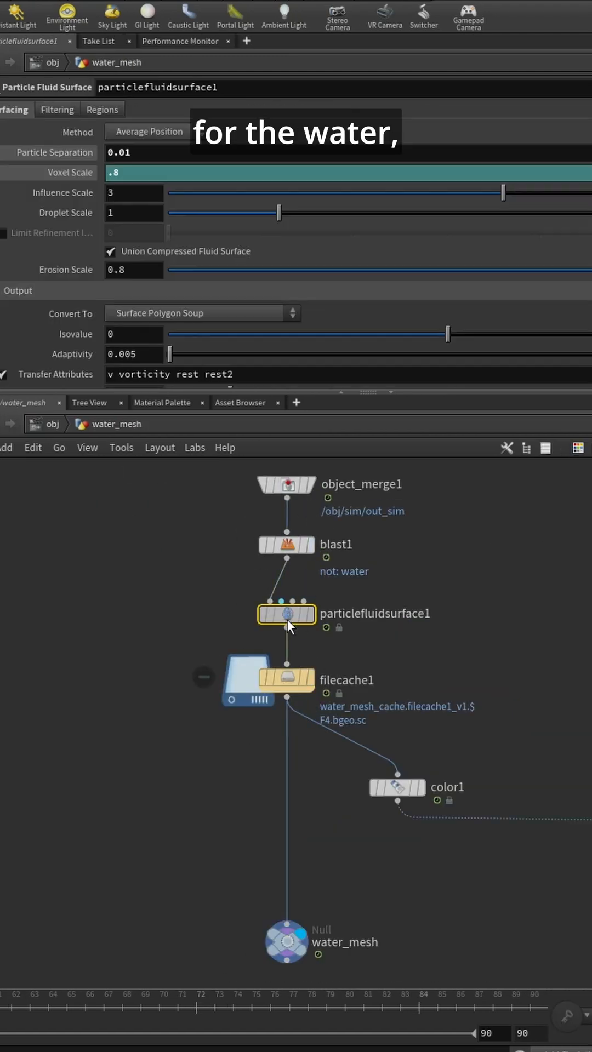
pyautogui.moveTo(288, 650)
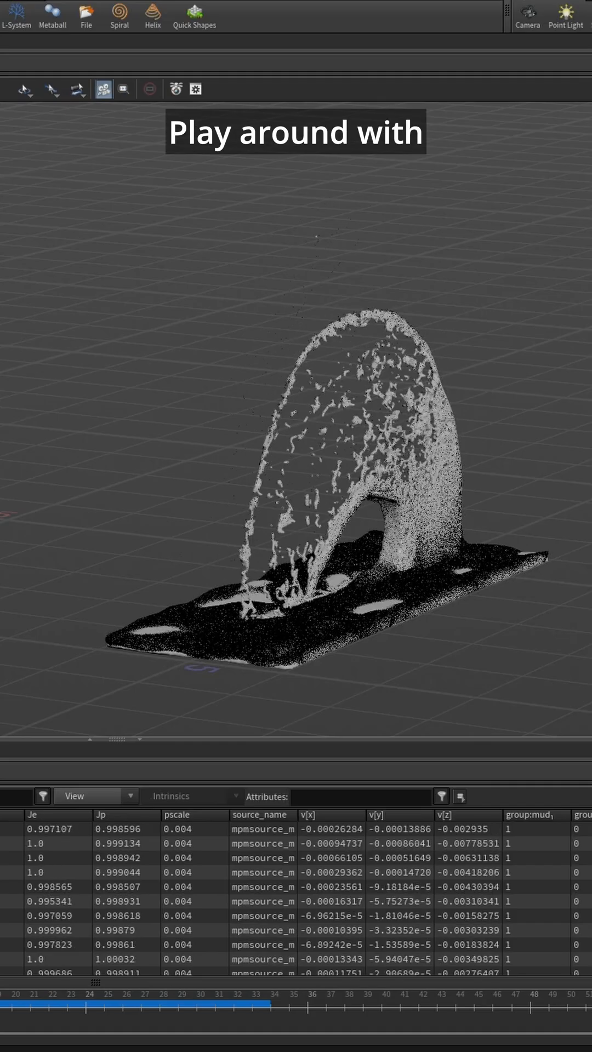
pyautogui.moveTo(85, 1001); pyautogui.dragTo(161, 1000)
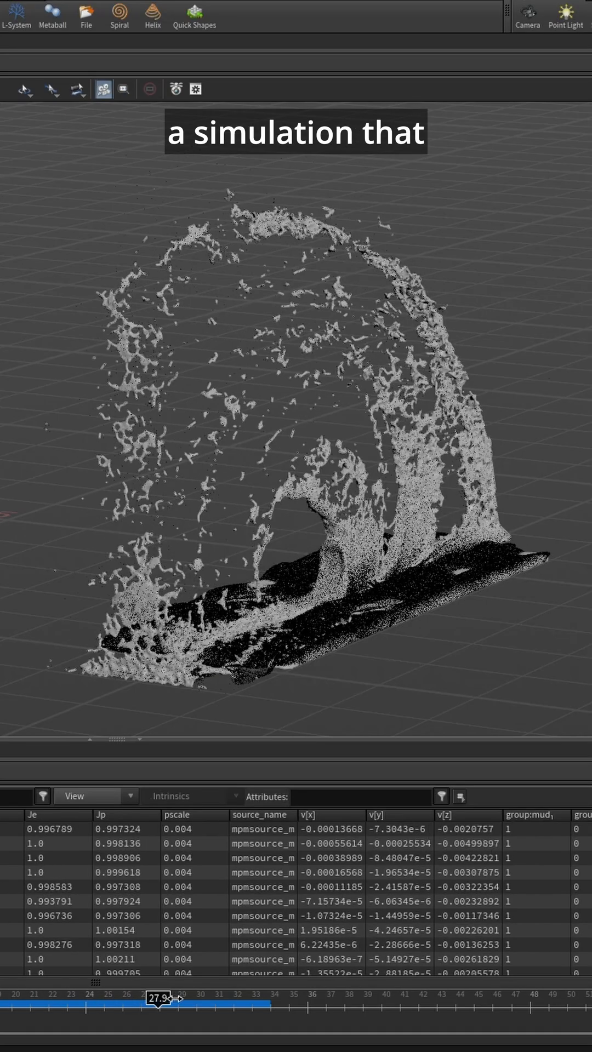